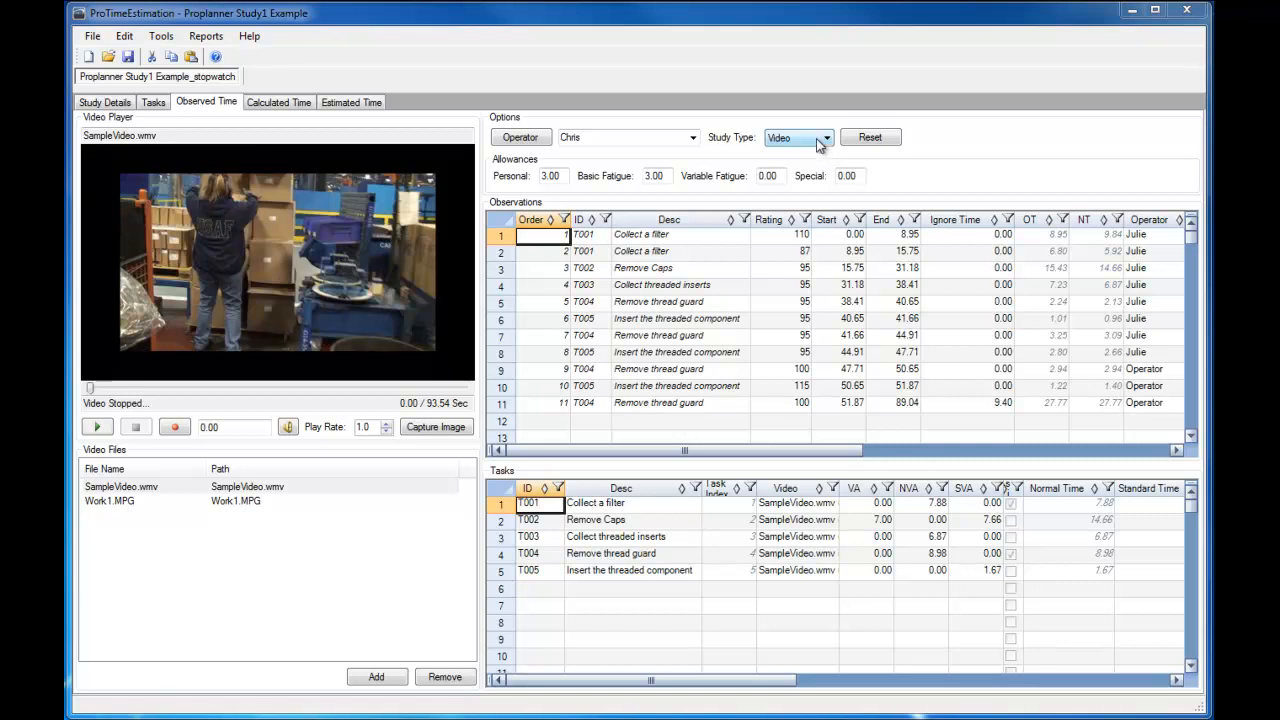
Change the study type from Video to Stopwatch timing.
{"action": "left_click", "coordinate": [824, 138]}
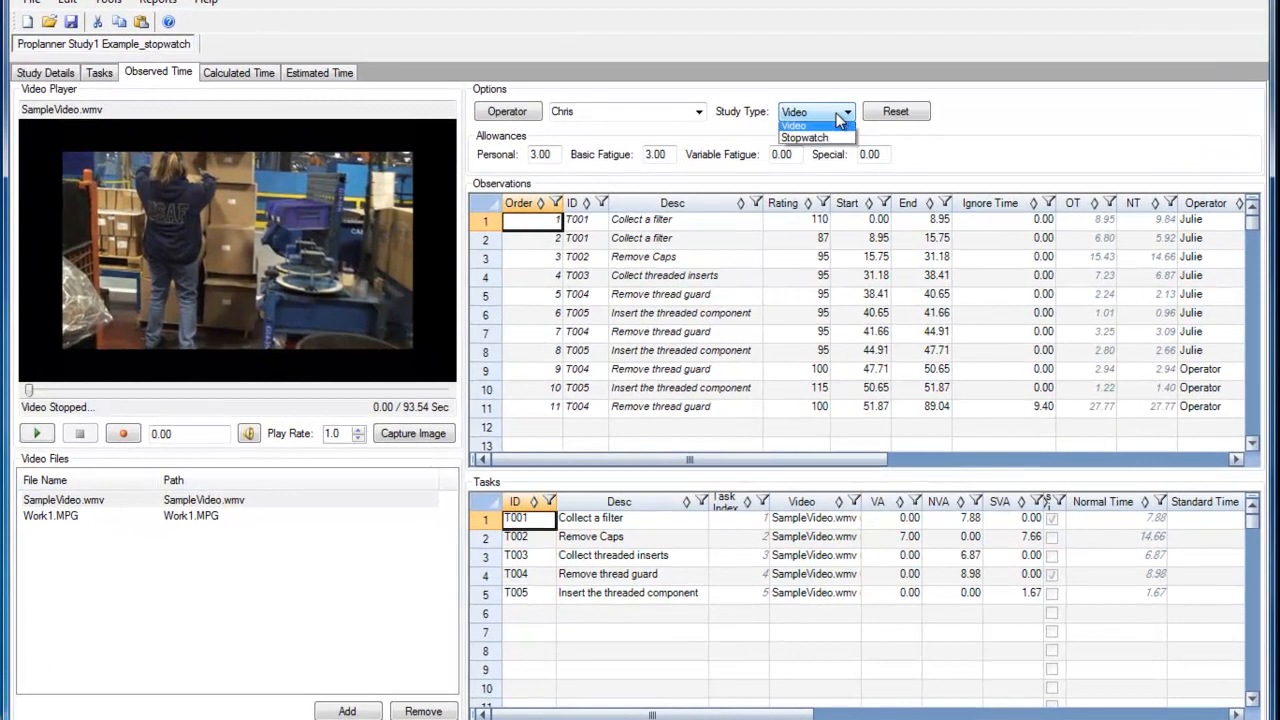
{"action": "left_click", "coordinate": [804, 136]}
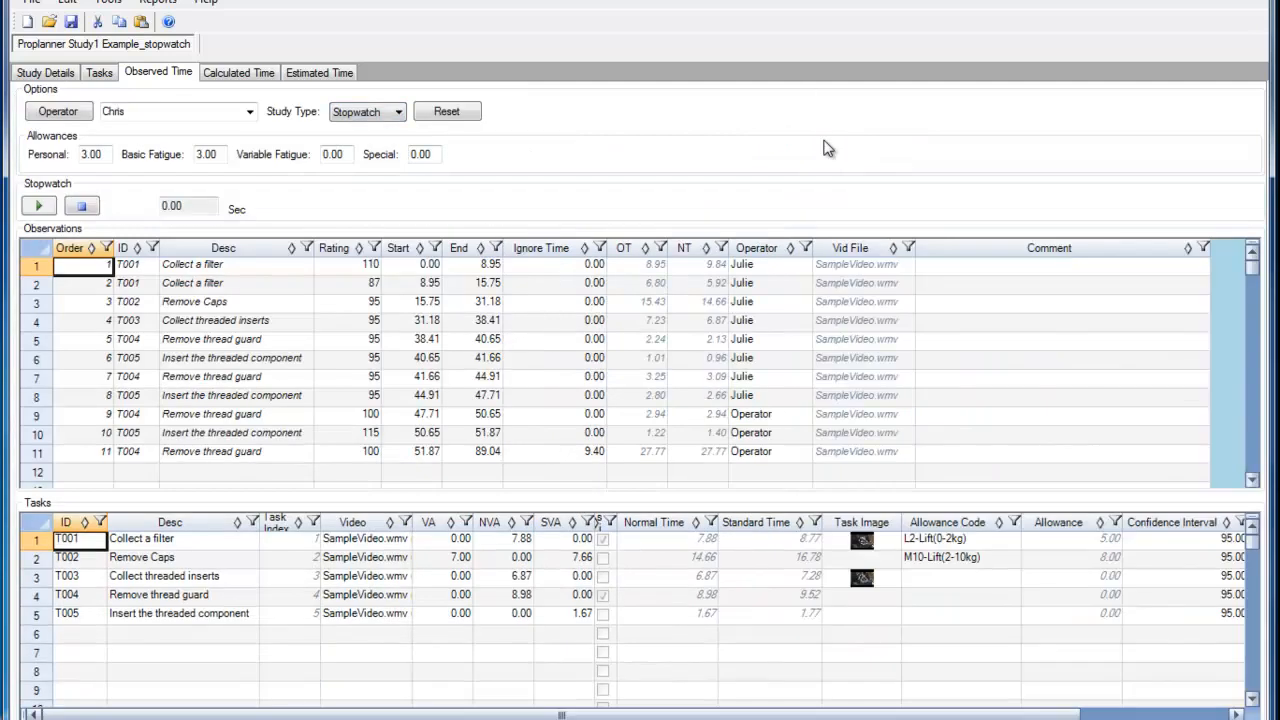
{"action": "mouse_move", "coordinate": [624, 158]}
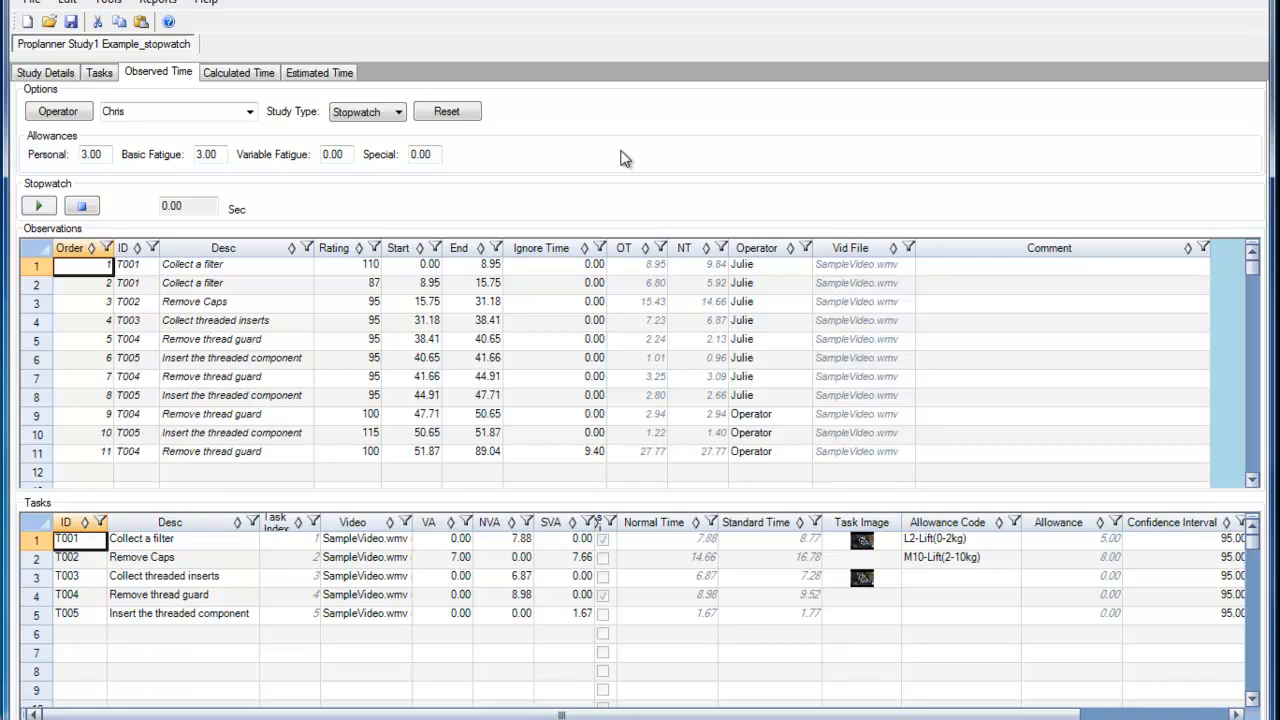
{"action": "mouse_move", "coordinate": [220, 376]}
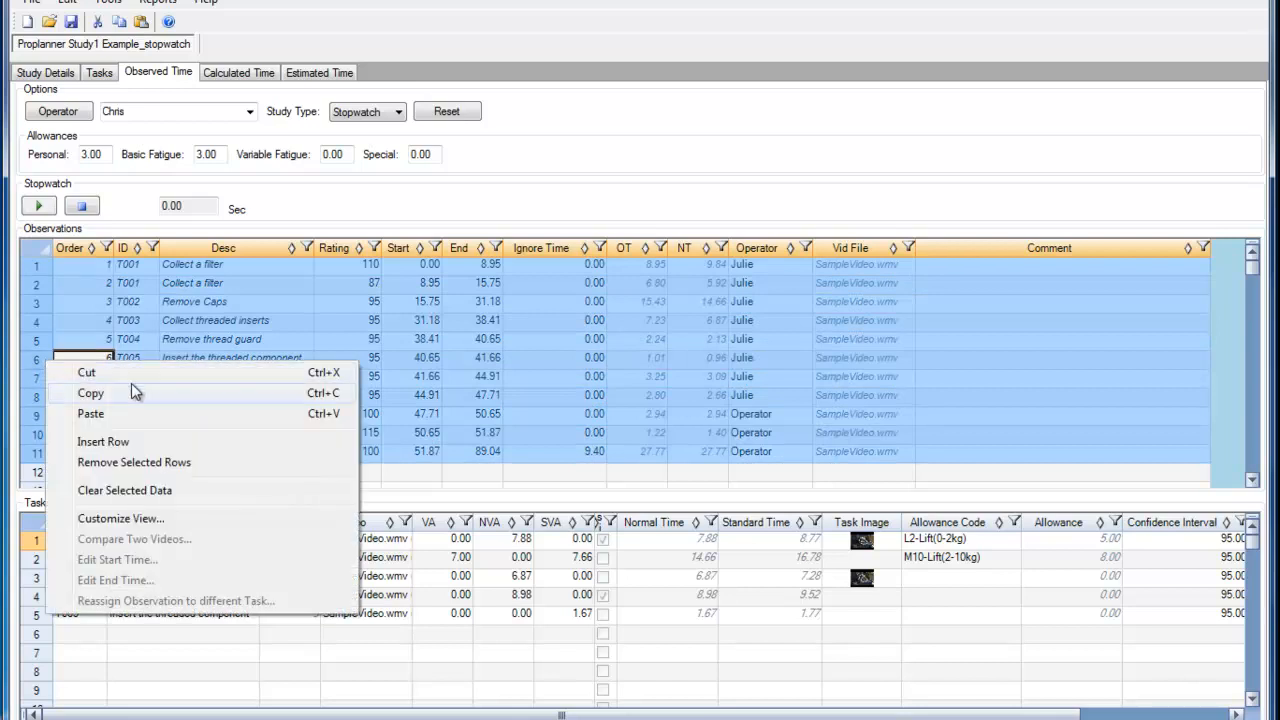
Remove all selected observation rows and confirm the deletion.
{"action": "left_click", "coordinate": [132, 462]}
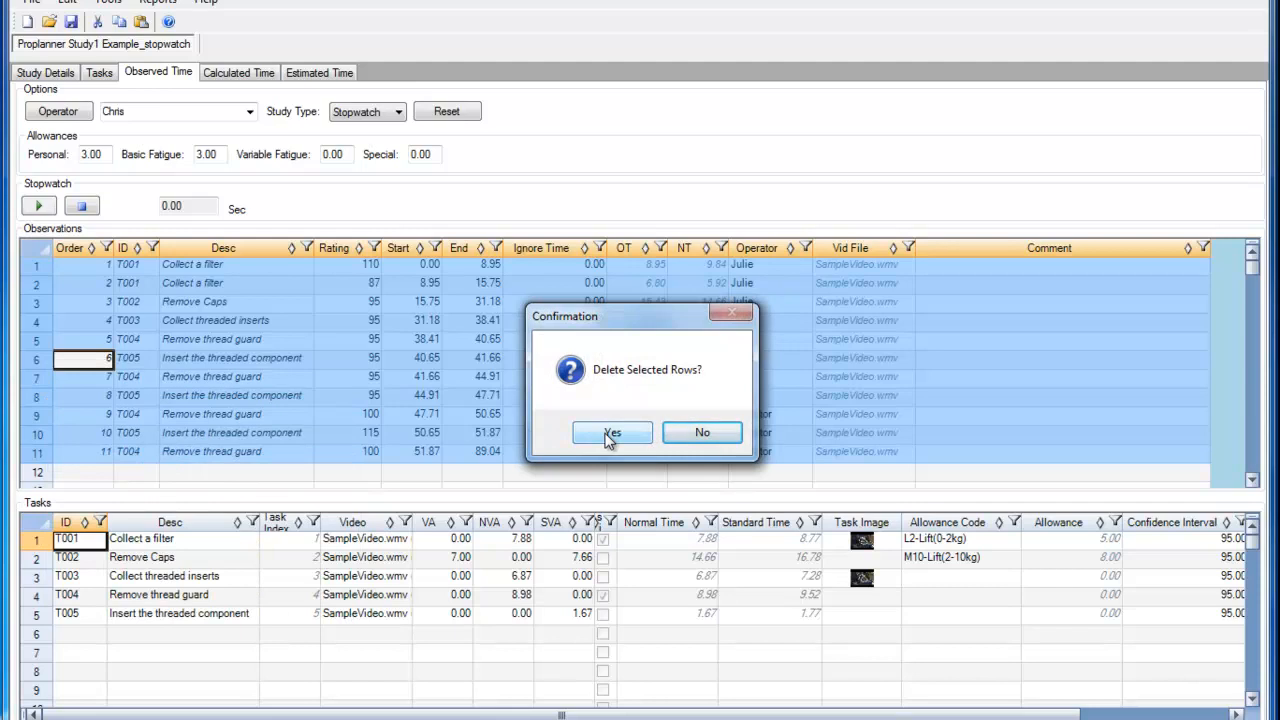
{"action": "left_click", "coordinate": [612, 432]}
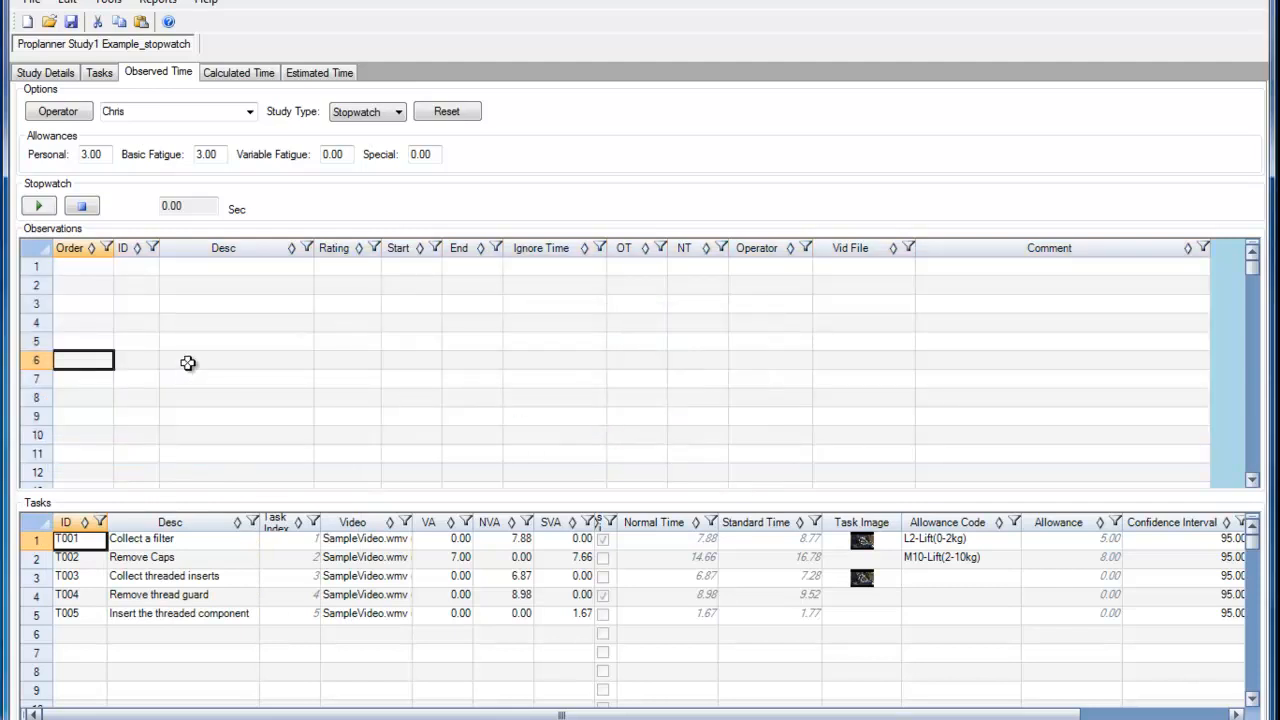
{"action": "mouse_move", "coordinate": [176, 364]}
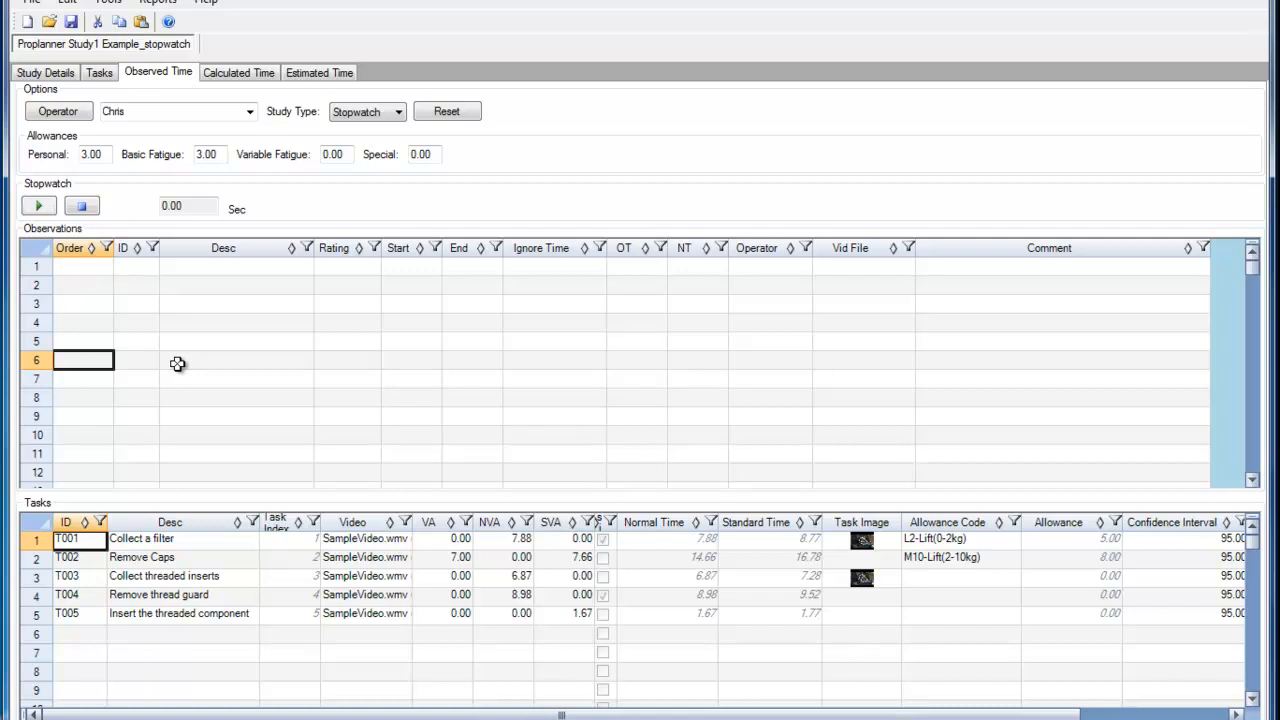
{"action": "mouse_move", "coordinate": [68, 308]}
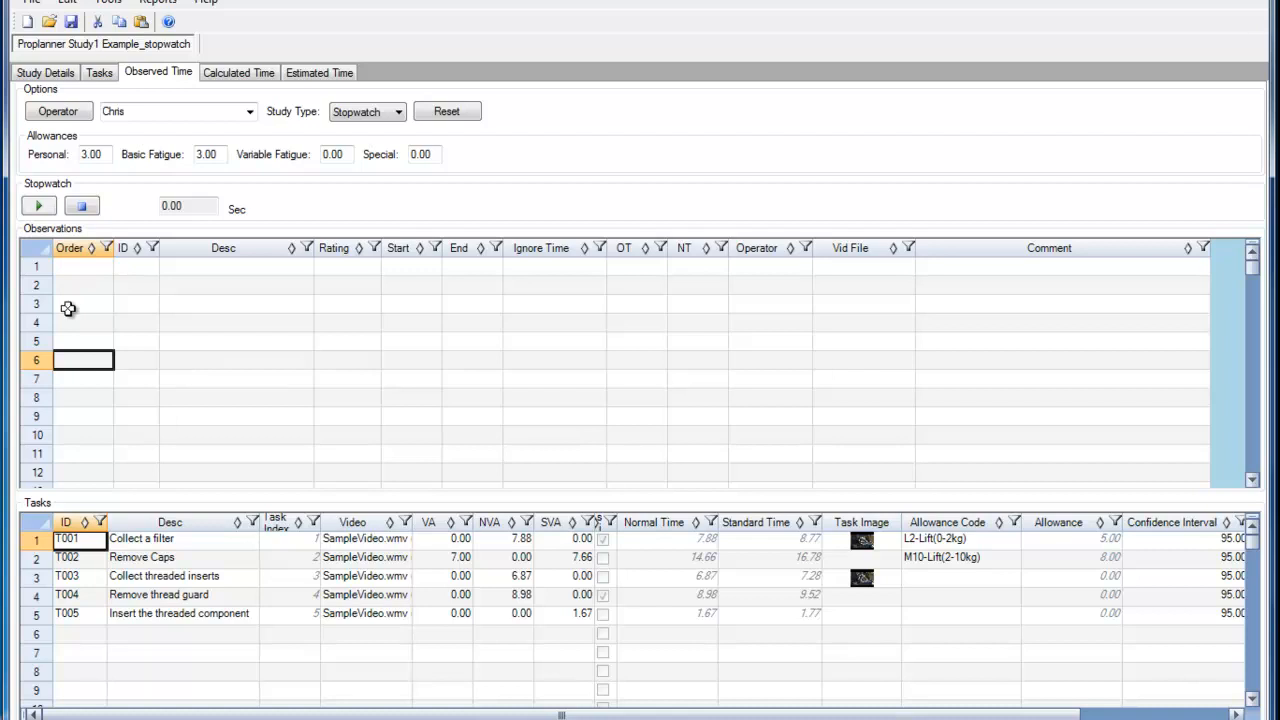
Start the stopwatch and record the first observations for Collect a filter and Remove Caps.
{"action": "left_click", "coordinate": [38, 204]}
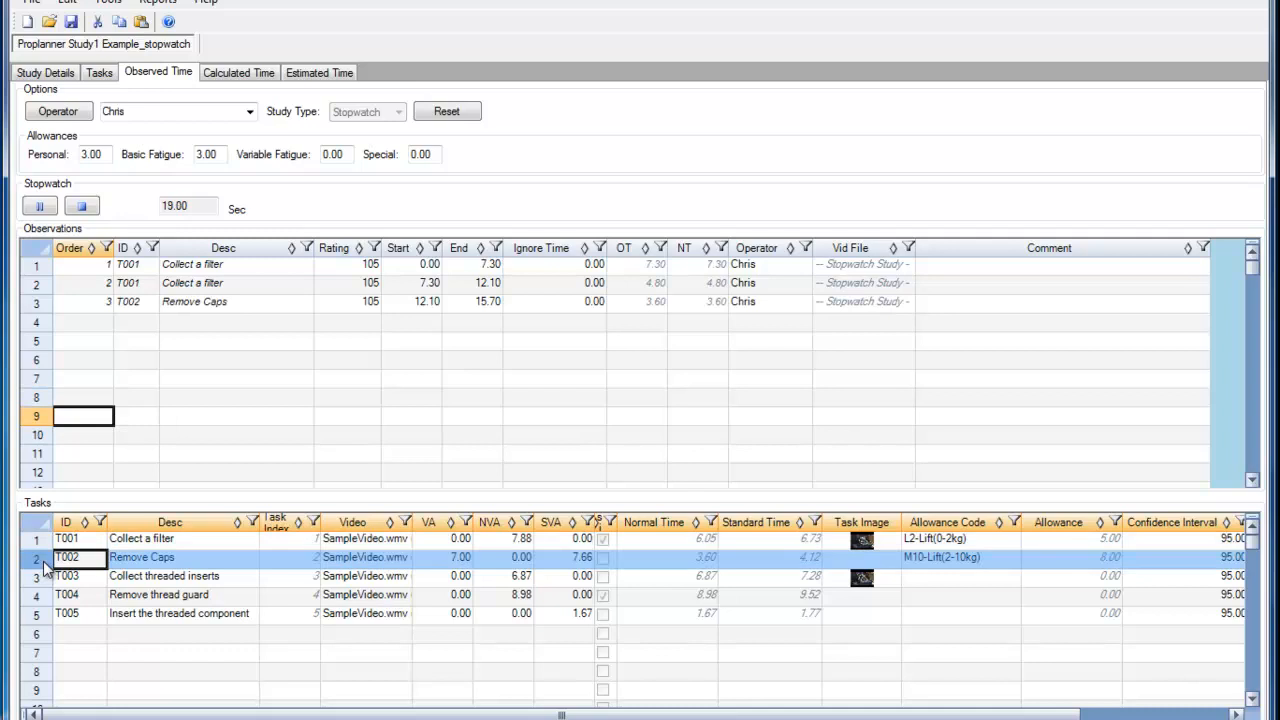
Record times for Collect threaded inserts, thread guard and Insert the threaded component, then pause.
{"action": "left_click", "coordinate": [40, 204]}
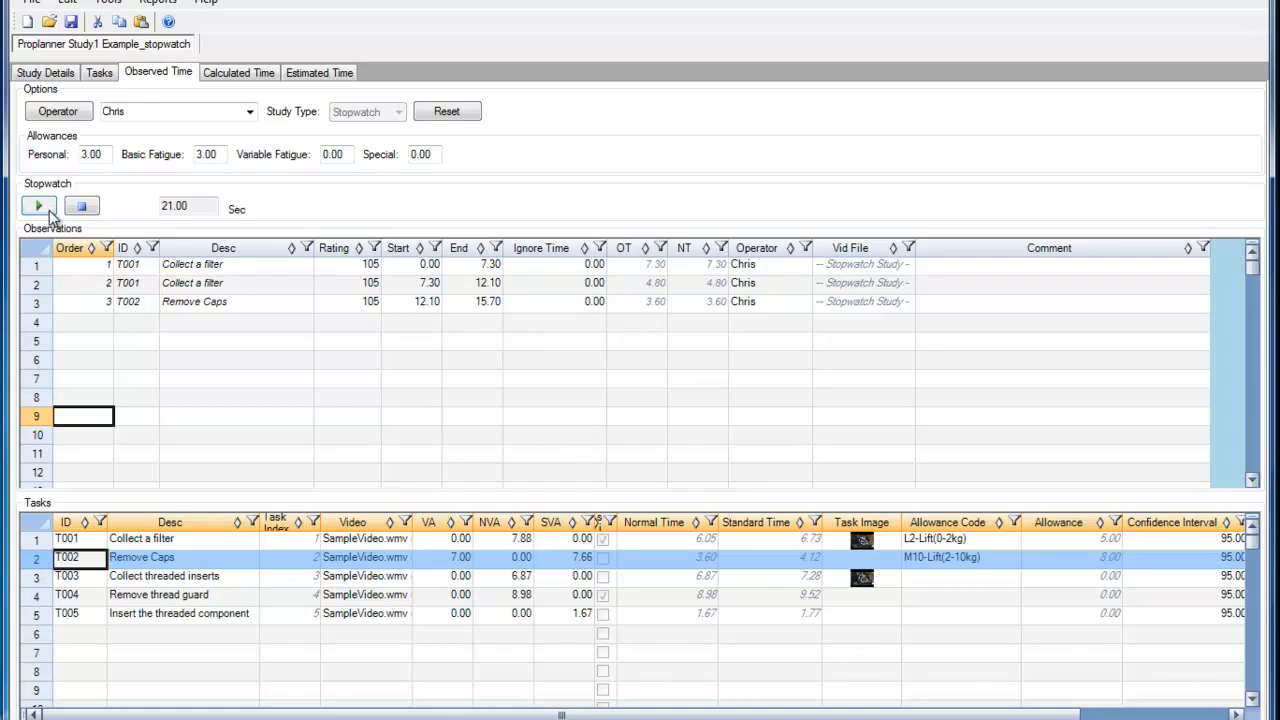
{"action": "left_click", "coordinate": [38, 204]}
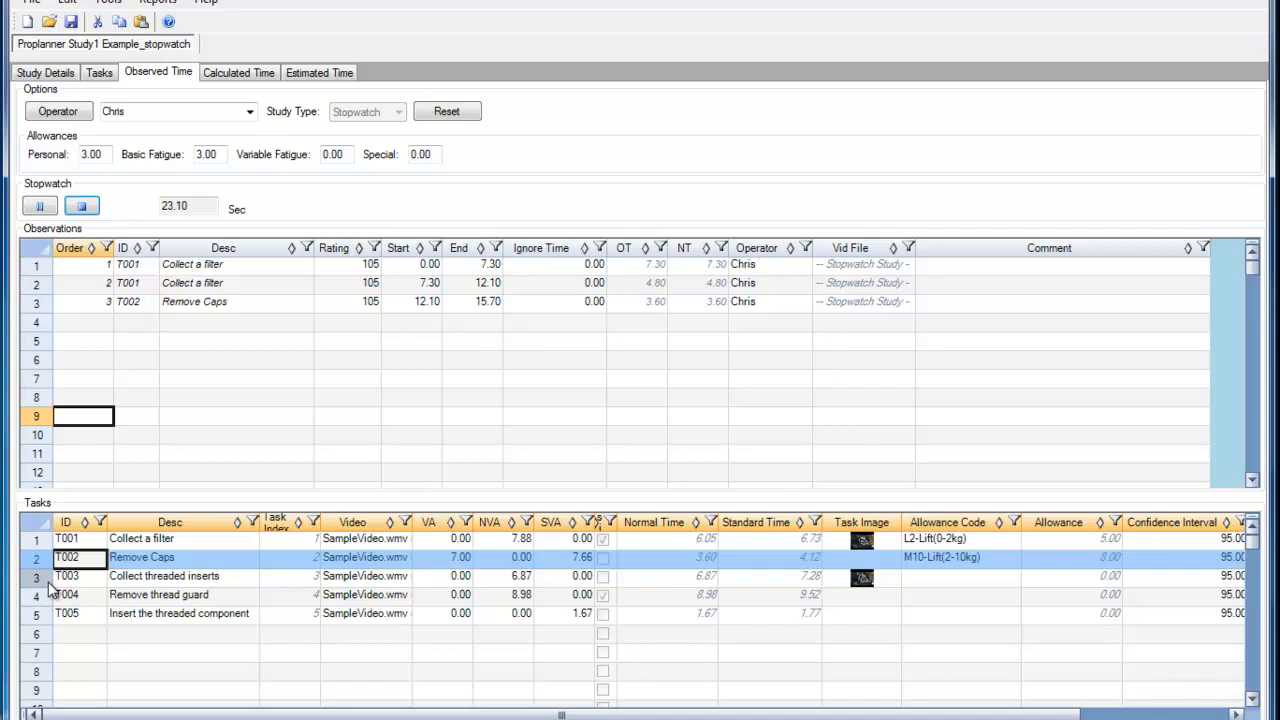
{"action": "left_click", "coordinate": [82, 204]}
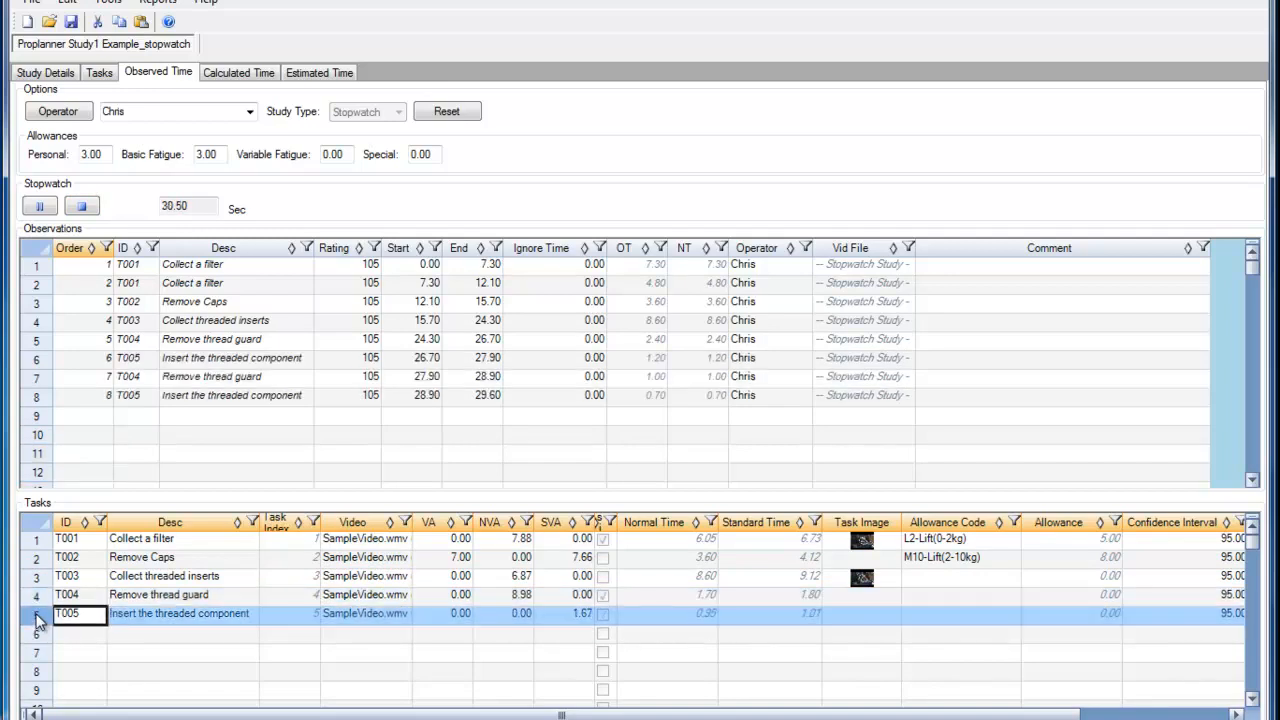
{"action": "left_click", "coordinate": [40, 204]}
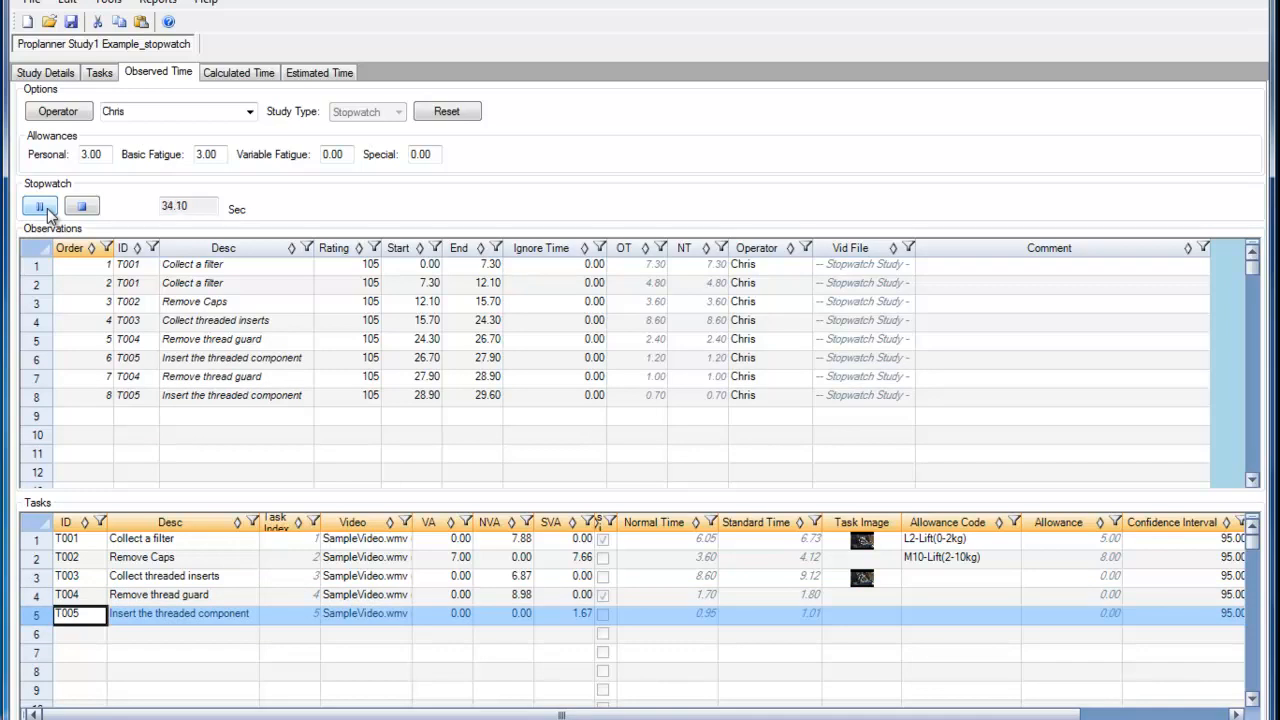
{"action": "left_click", "coordinate": [38, 204]}
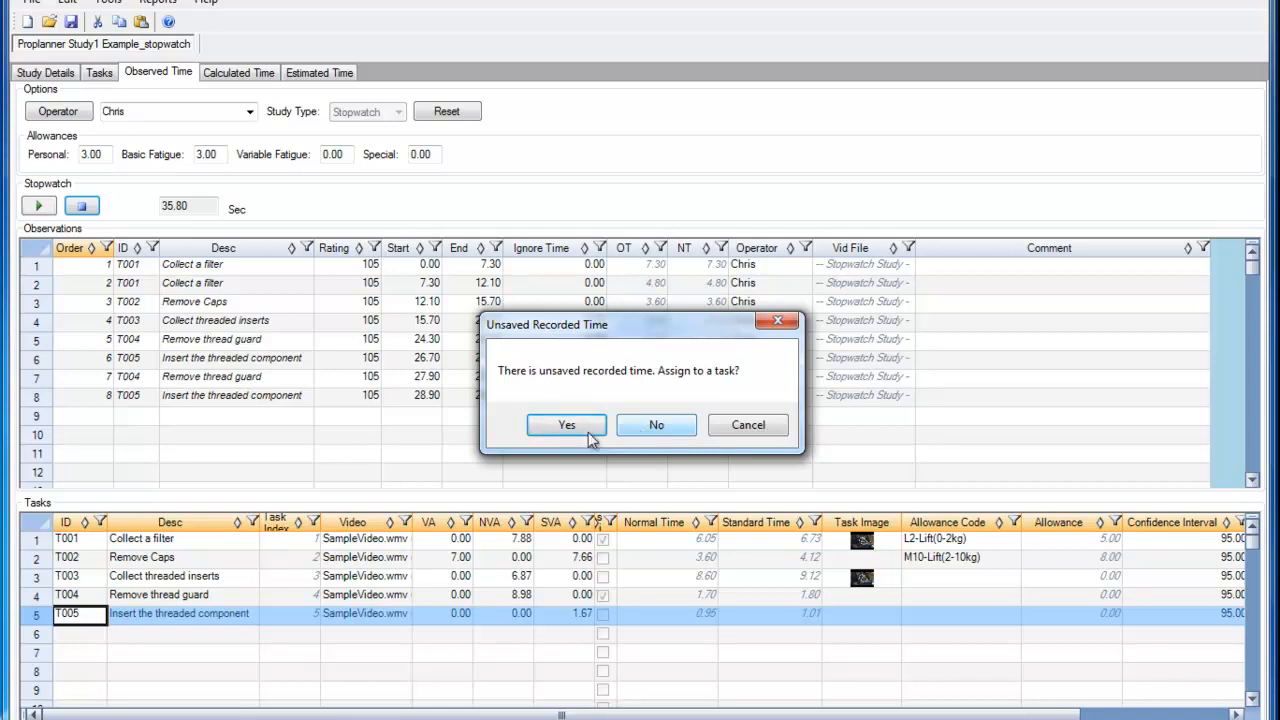
Assign the leftover recorded time to T005 Insert the threaded component as a new observation.
{"action": "left_click", "coordinate": [566, 424]}
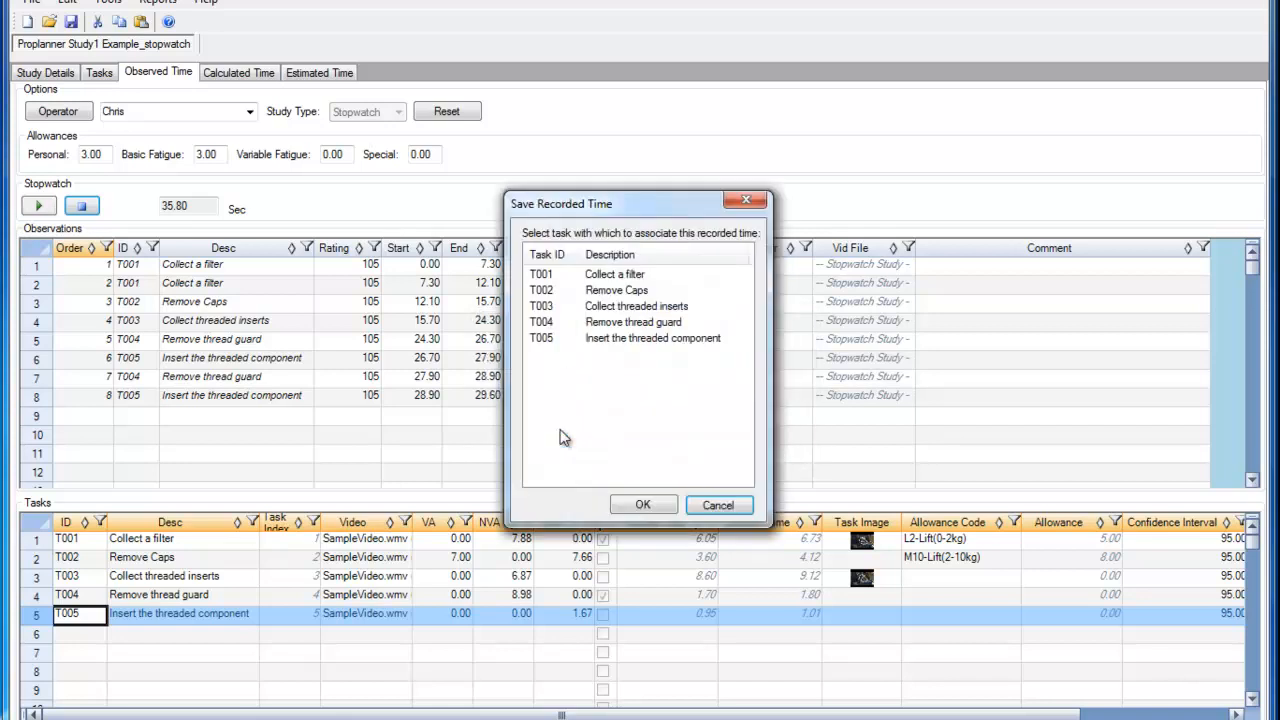
{"action": "left_click", "coordinate": [640, 336]}
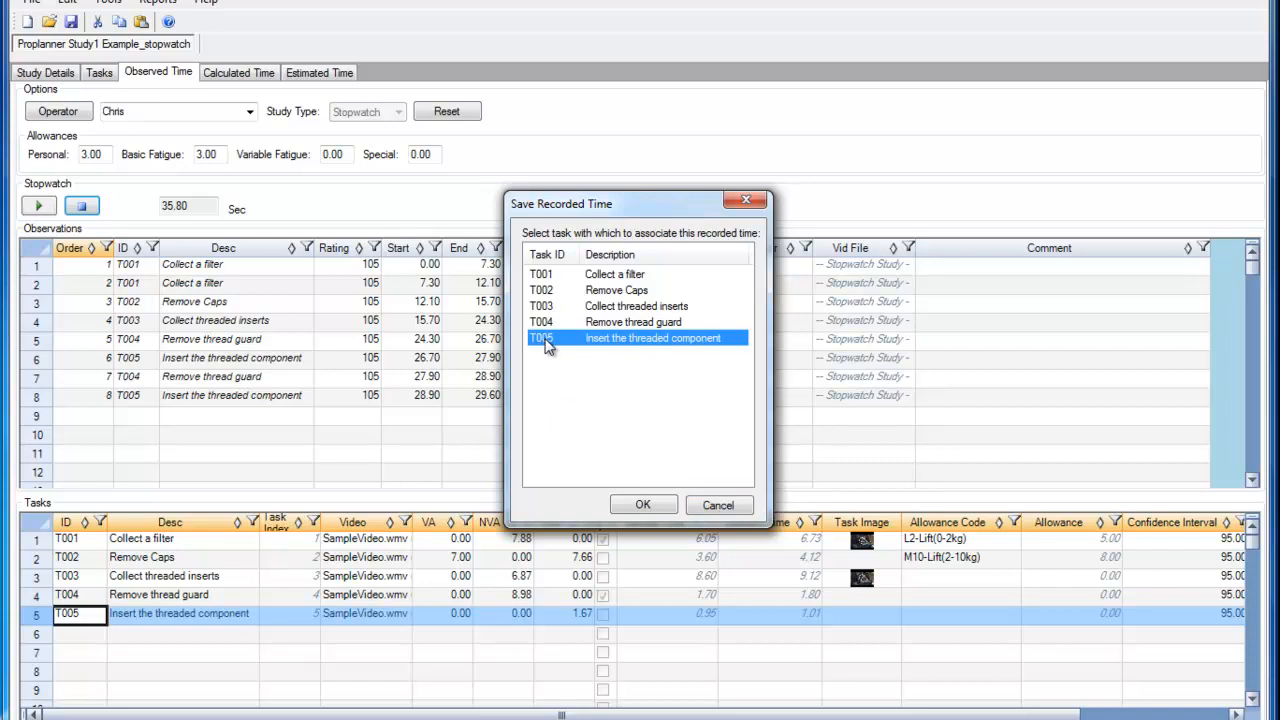
{"action": "left_click", "coordinate": [644, 504]}
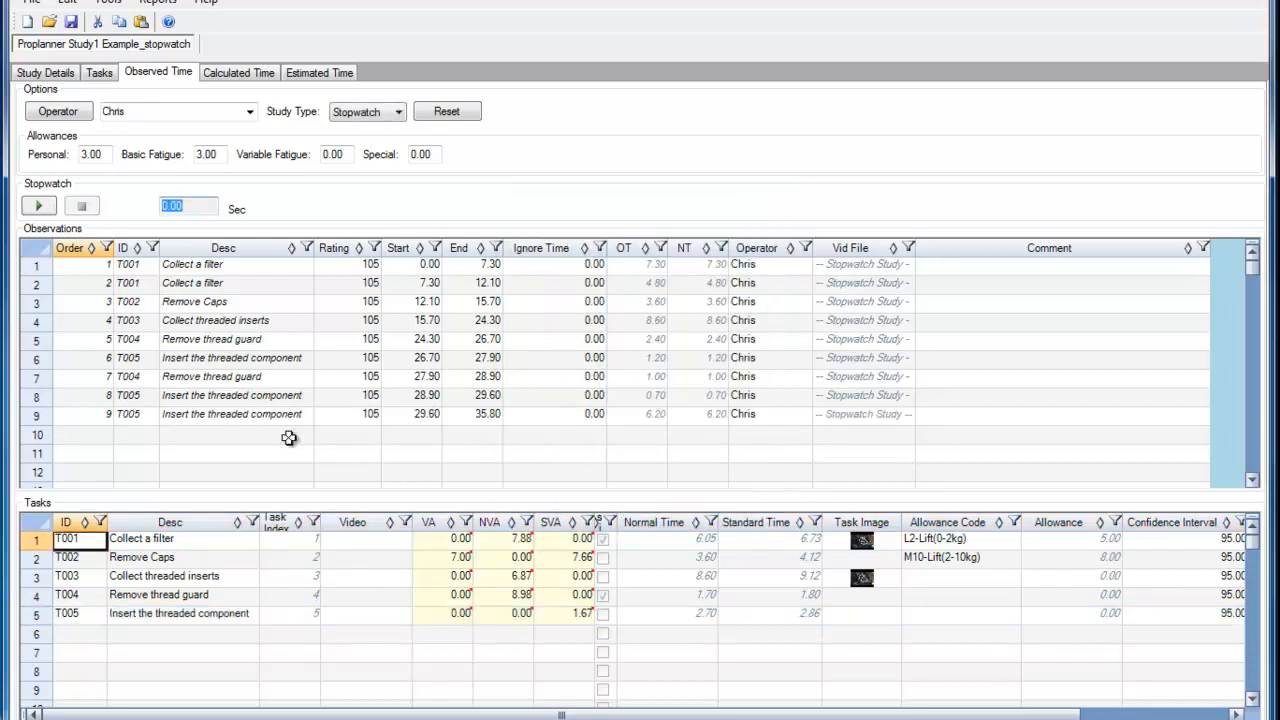